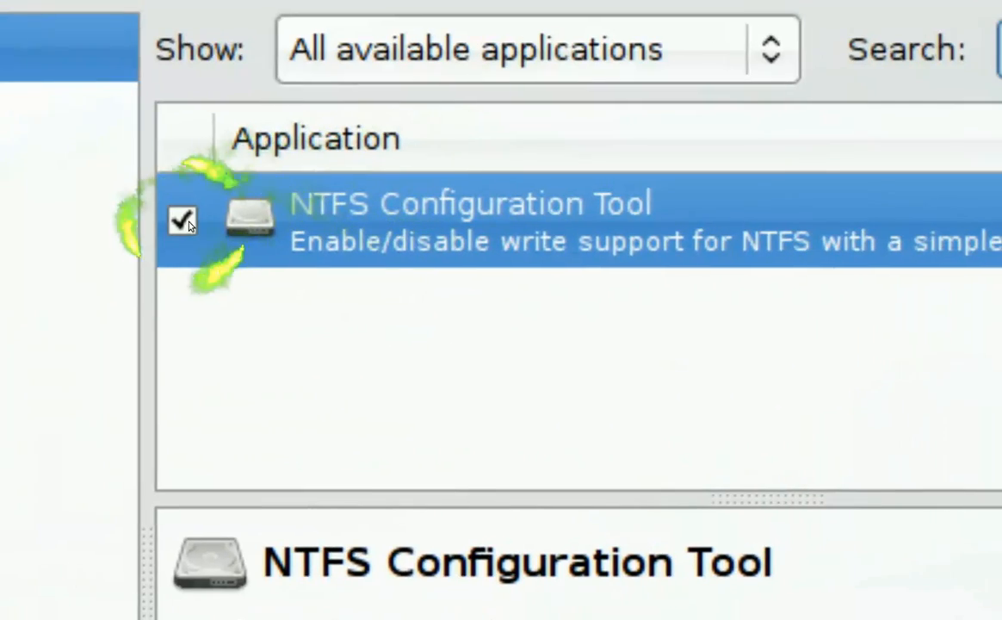
Step: Search Add/Remove Applications for 'ntfs' to find the NTFS Configuration Tool
type("ntfs")
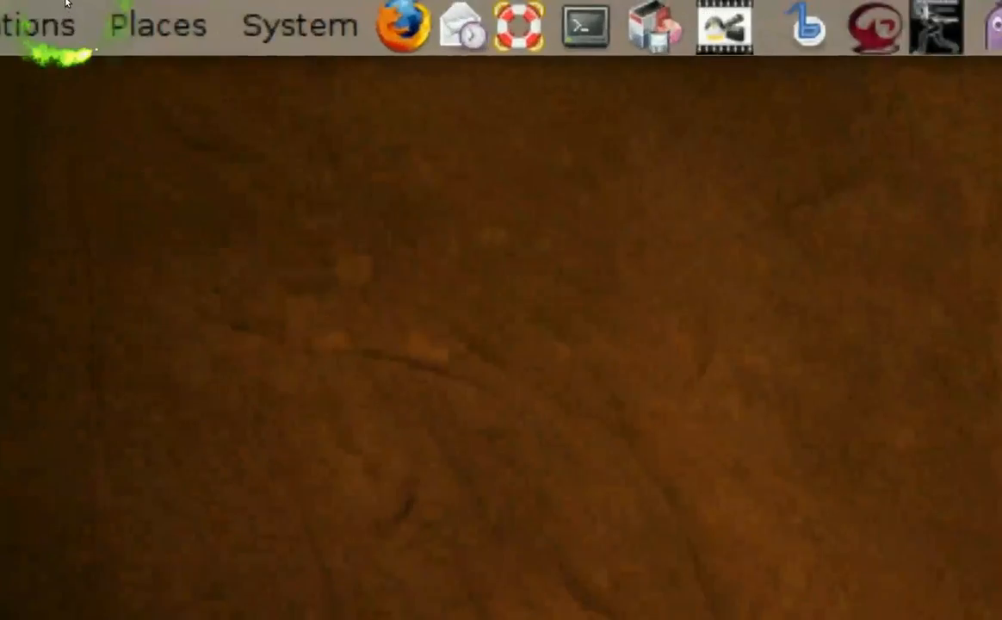
Step: Launch ntfs-config from the Applications menu's System Tools
left_click(158, 25)
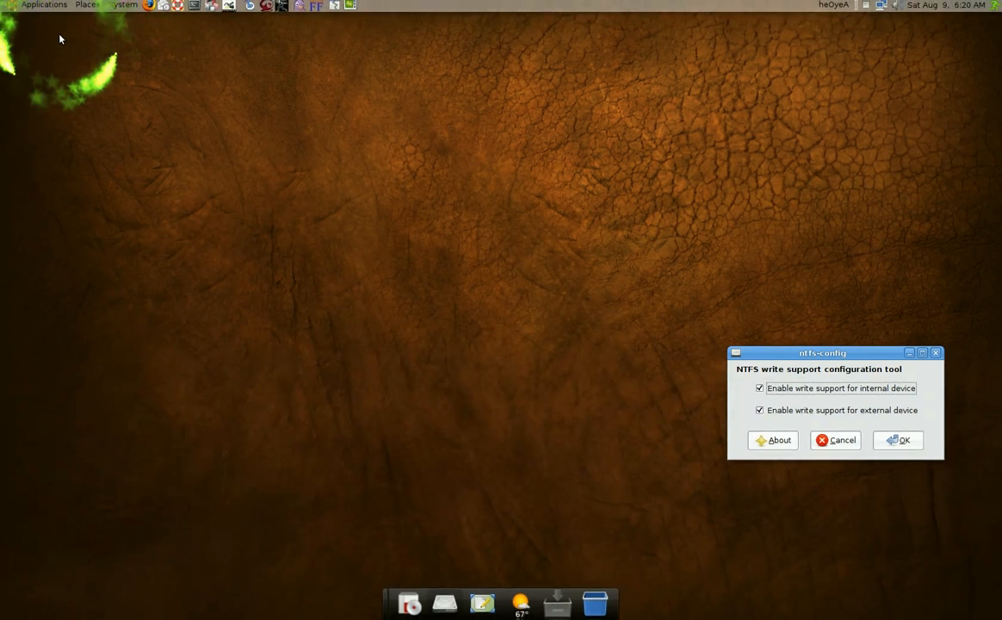
left_click(43, 5)
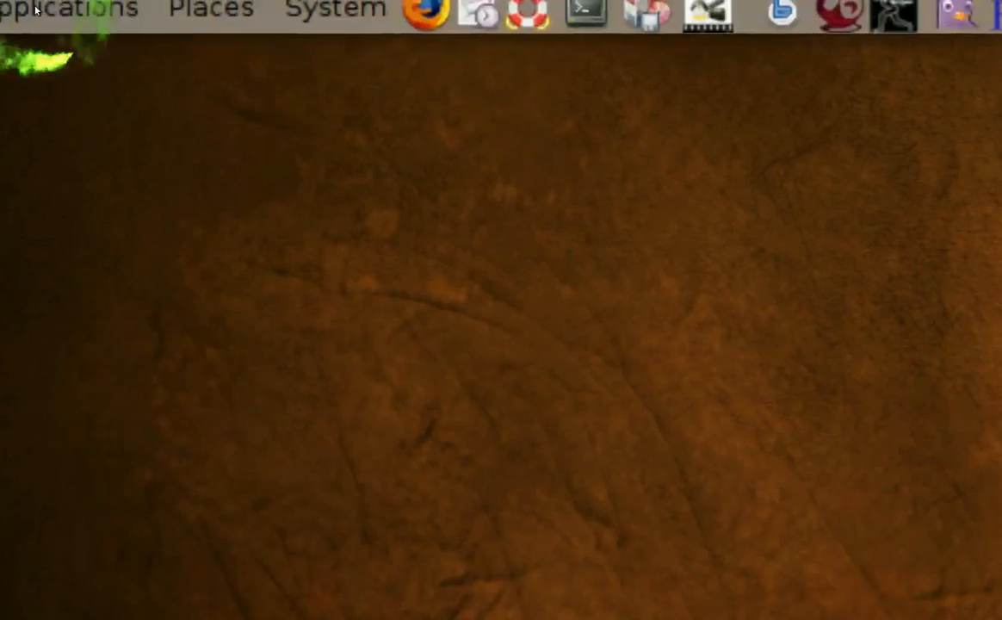
Step: Reopen ntfs-config and center its window, with internal and external write support enabled
left_click(69, 9)
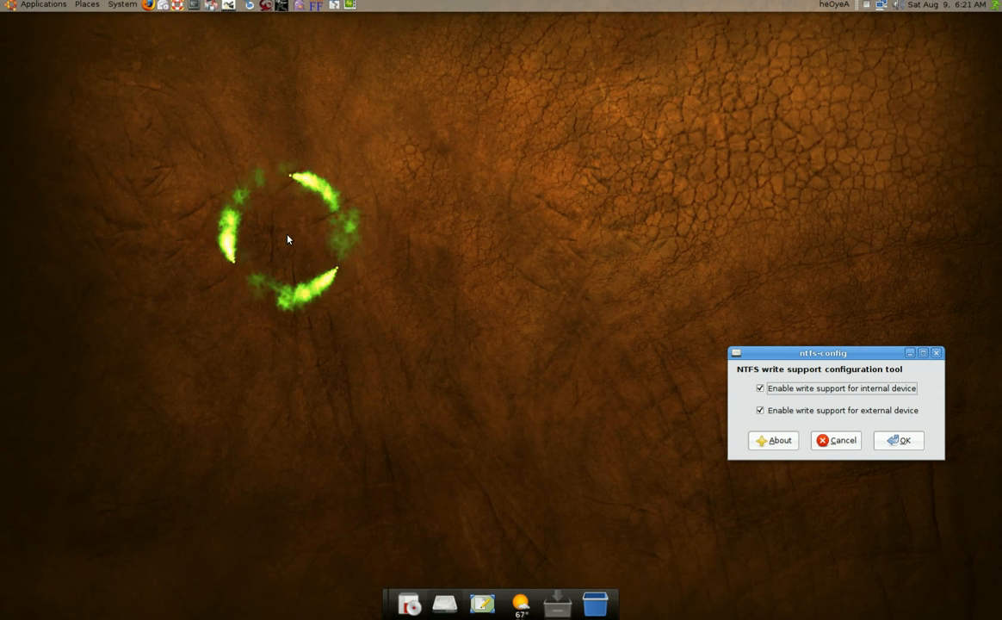
mouse_move(371, 235)
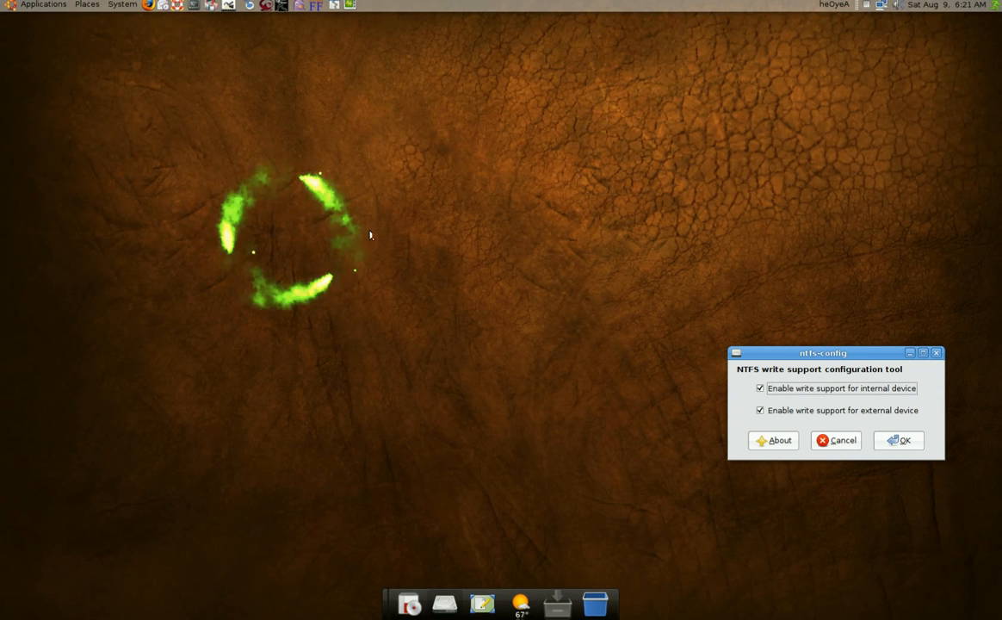
left_click_drag(824, 352, 541, 238)
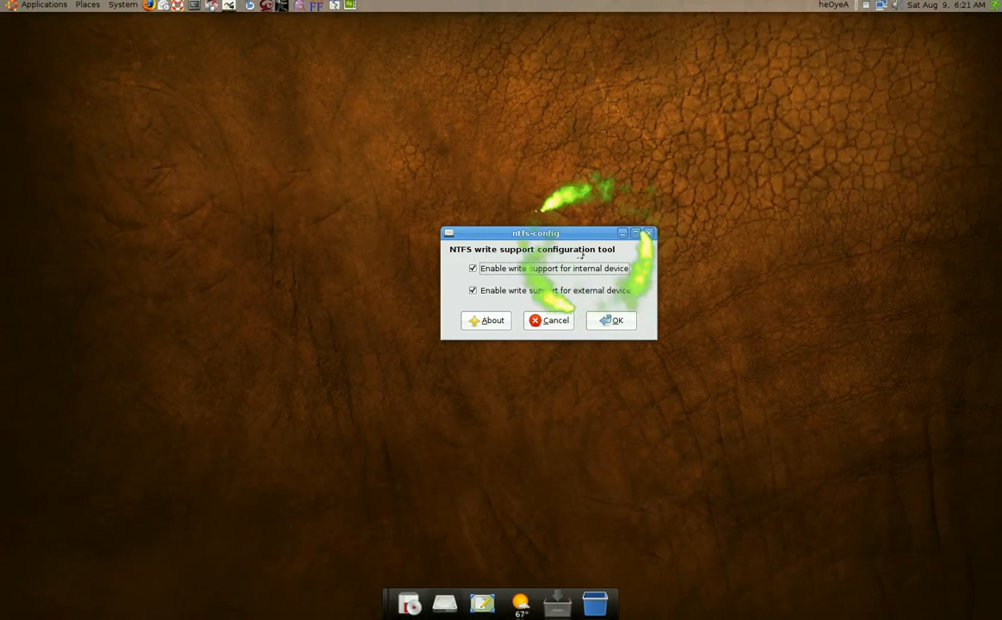
mouse_move(615, 230)
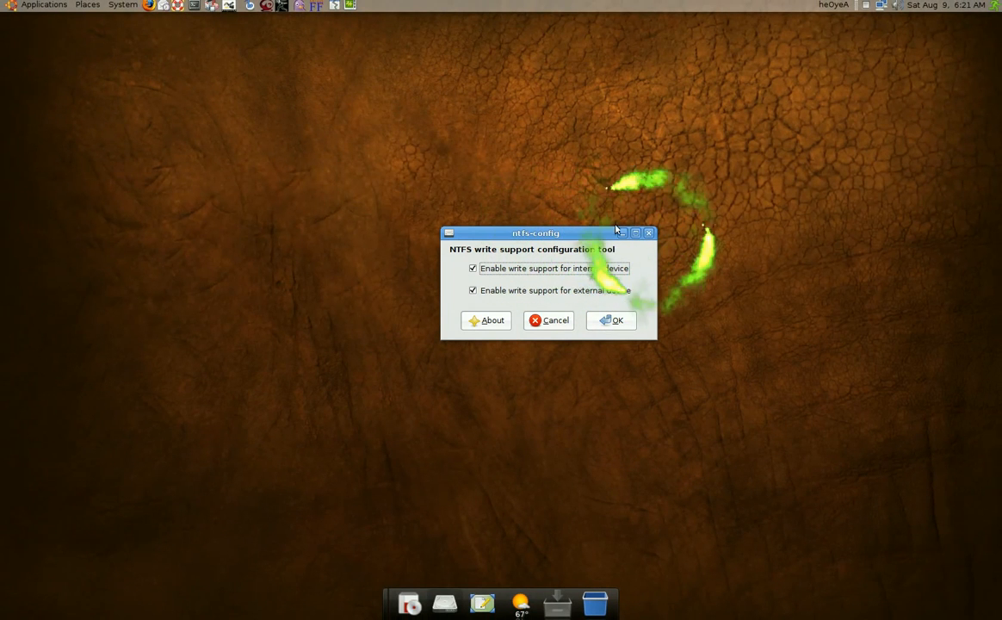
left_click(87, 5)
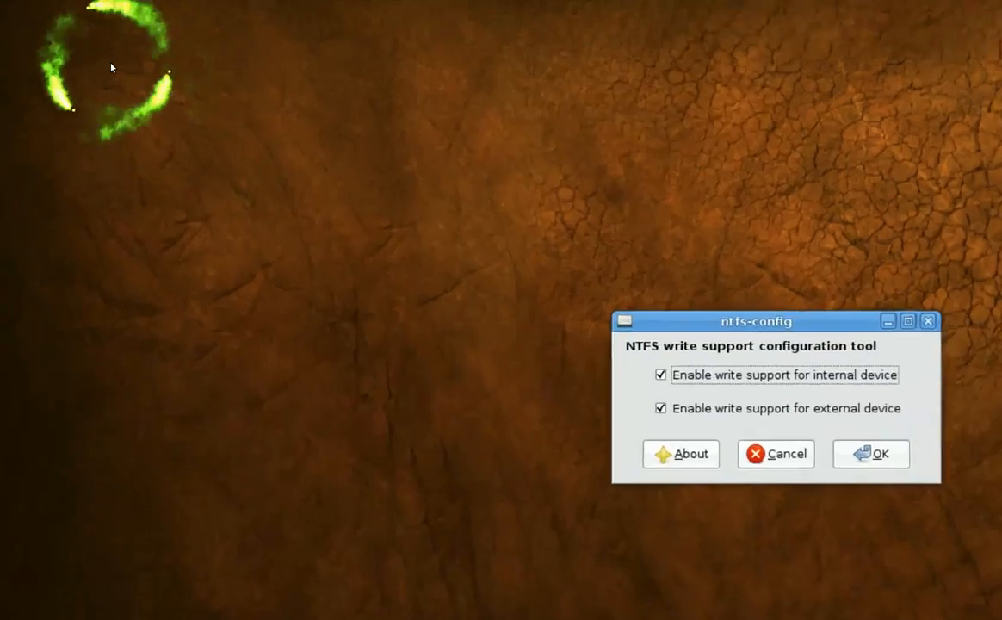
Step: Close the ntfs-config window, bringing up the Bankai500GB drive in the file browser
left_click(93, 10)
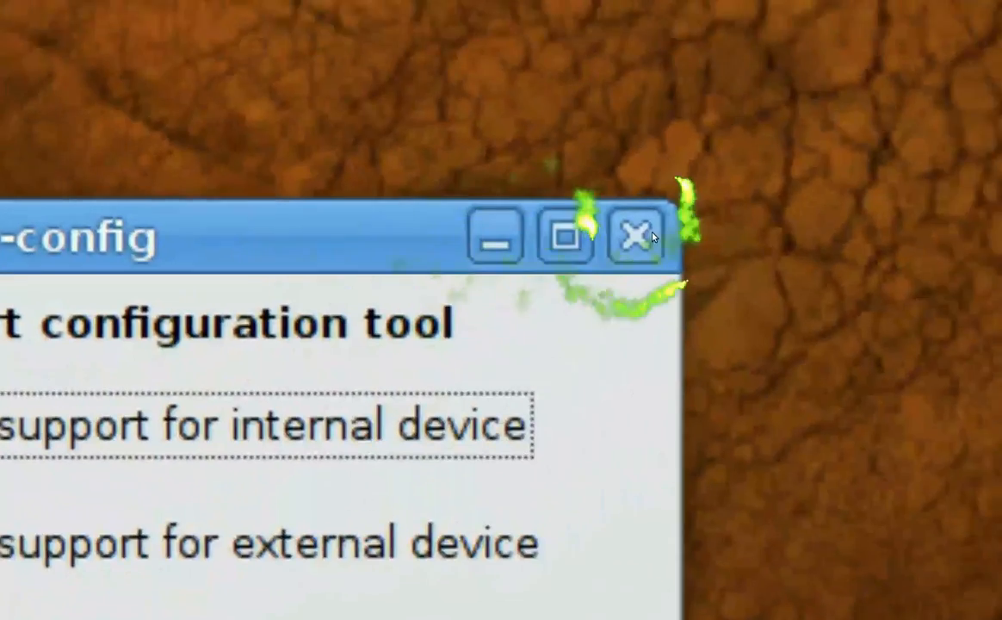
left_click(637, 238)
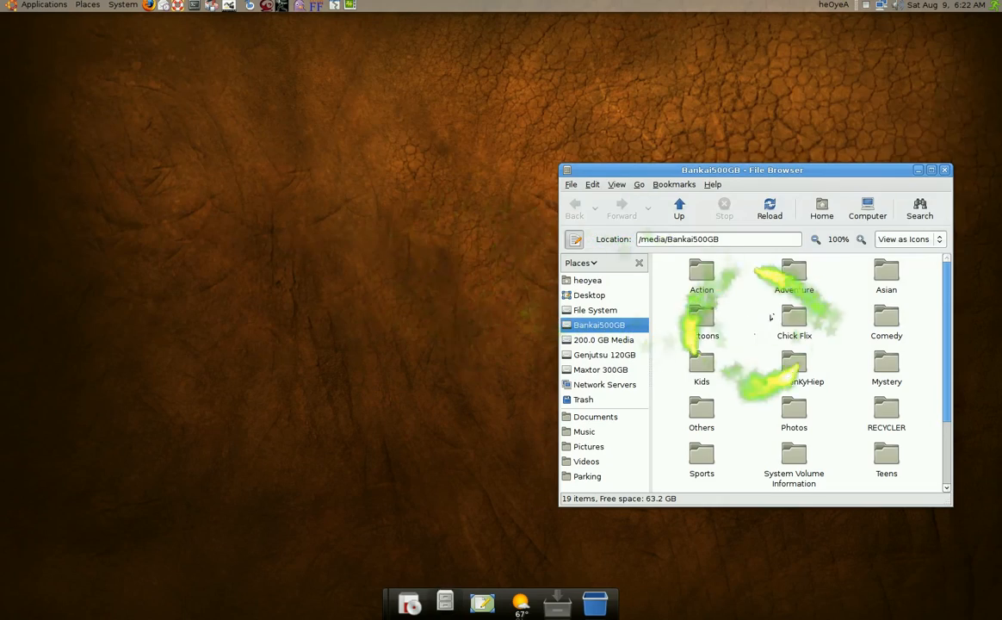
Step: Reposition the Bankai500GB browser window and open its Asian folder
left_click_drag(742, 170, 520, 152)
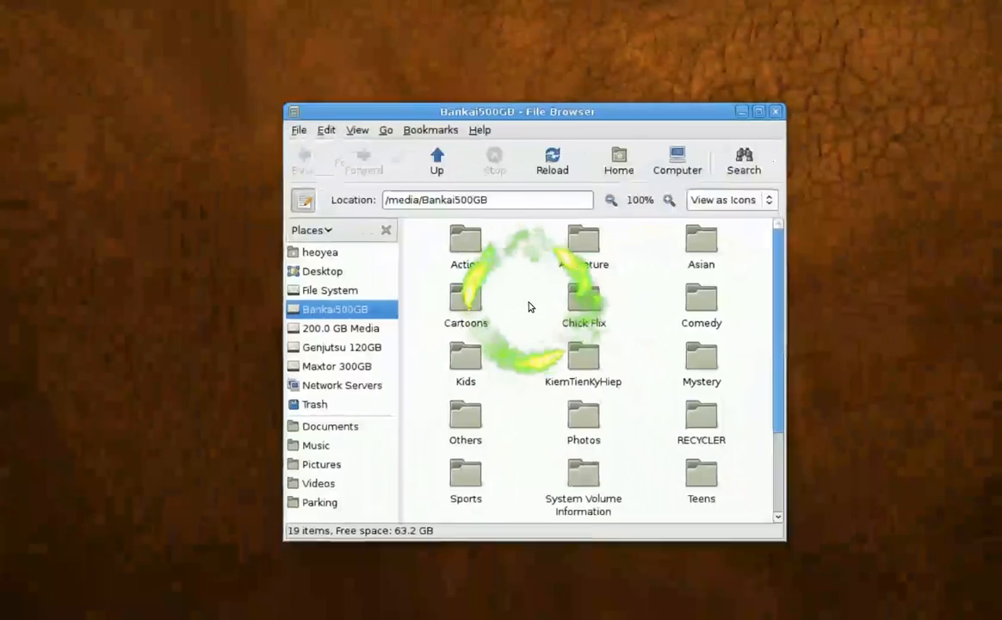
double_click(701, 241)
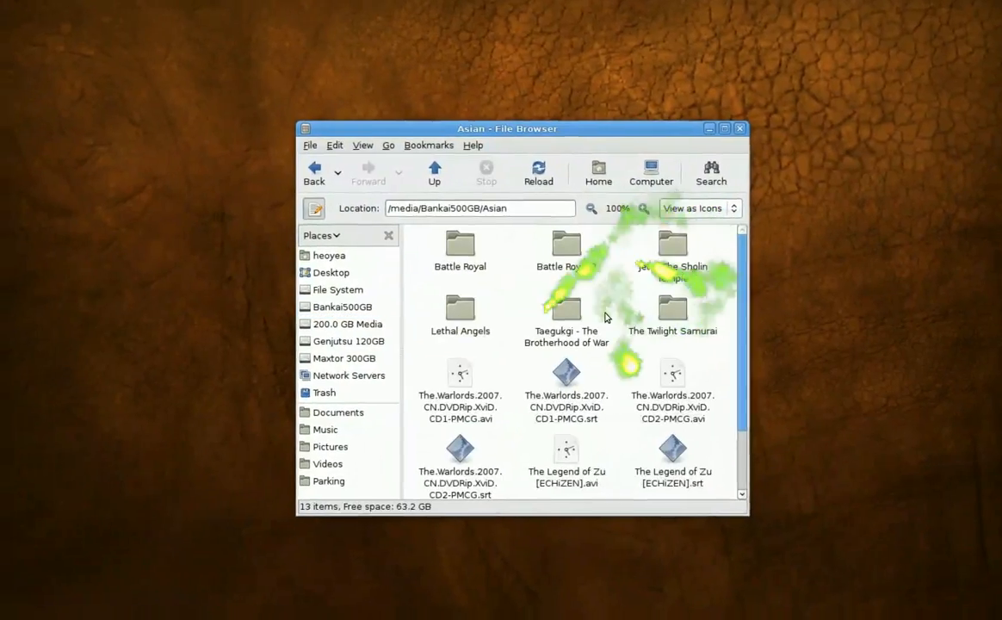